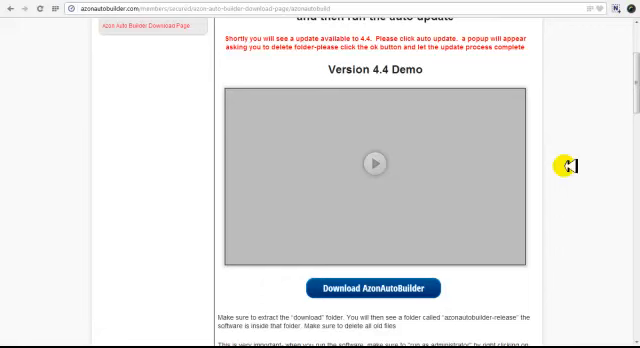
{"action": "mouse_move", "coordinate": [576, 152]}
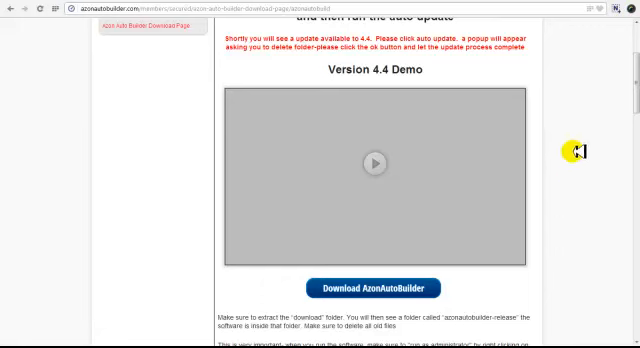
{"action": "mouse_move", "coordinate": [580, 228]}
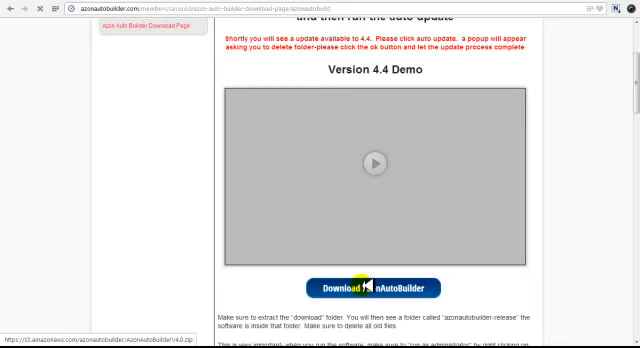
Download the AzonAutoBuilder zip and save it into the 'update 4' folder
{"action": "left_click", "coordinate": [364, 288]}
{"action": "type", "text": "azbld-4"}
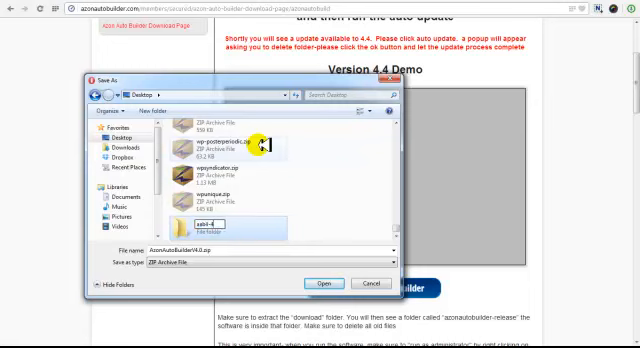
{"action": "double_click", "coordinate": [200, 222]}
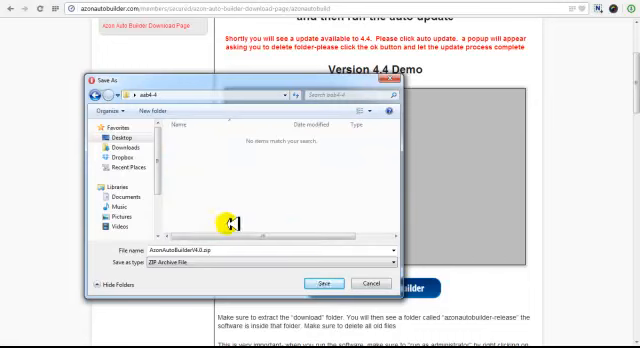
{"action": "left_click", "coordinate": [324, 284]}
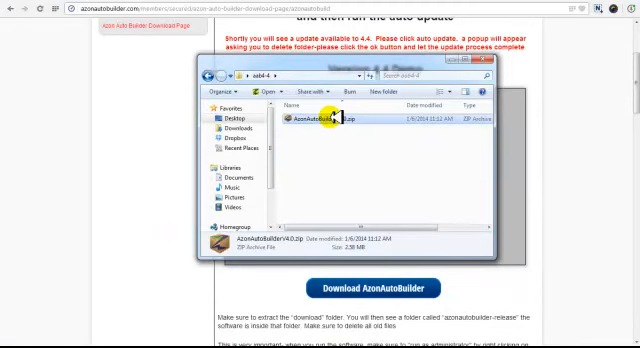
Extract the AzonAutoBuilder zip here and go into the extracted AzonAutoBuilder folder
{"action": "right_click", "coordinate": [322, 122]}
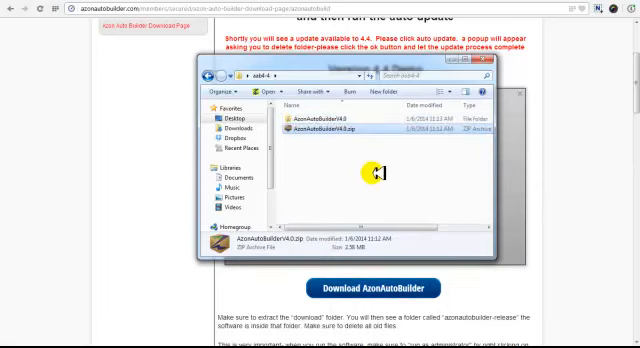
{"action": "double_click", "coordinate": [328, 124]}
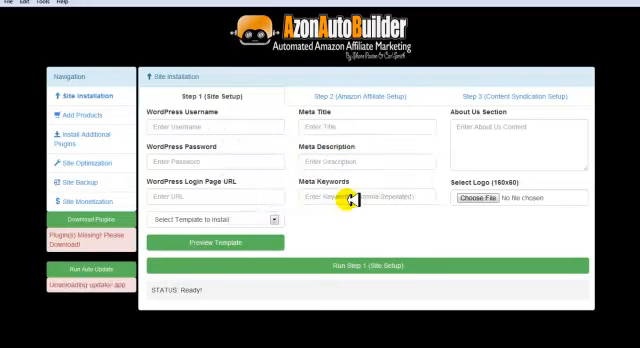
{"action": "mouse_move", "coordinate": [344, 200]}
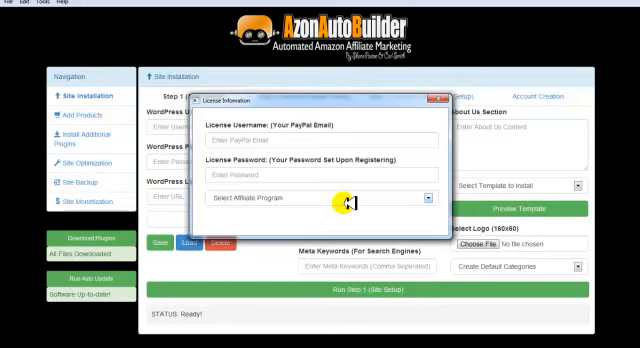
Expand the Select Affiliate Program choices in the License Information dialog
{"action": "left_click", "coordinate": [444, 98]}
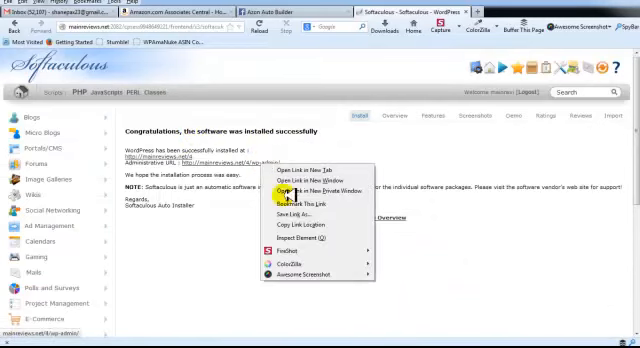
{"action": "left_click", "coordinate": [304, 188]}
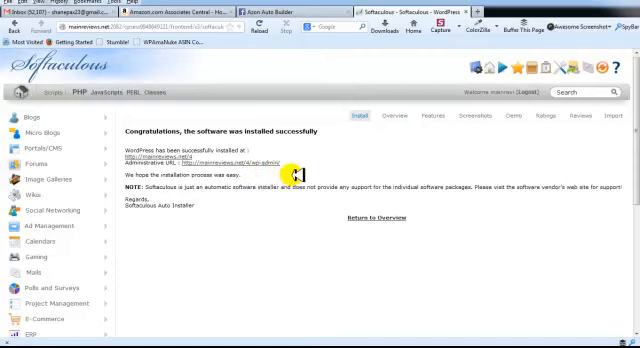
{"action": "mouse_move", "coordinate": [398, 250]}
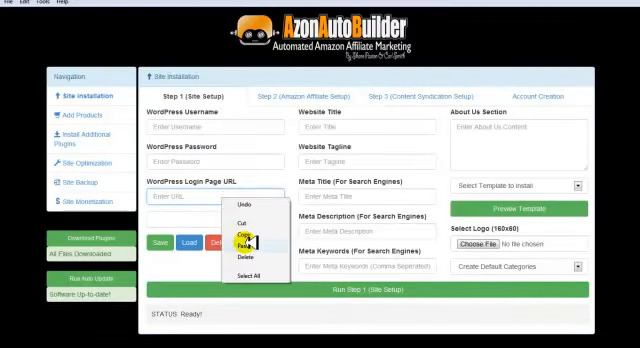
Paste the copied WordPress admin login address into the WordPress Login Page URL field
{"action": "left_click", "coordinate": [242, 236]}
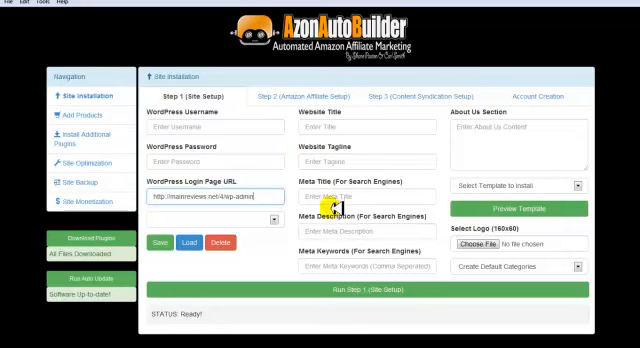
{"action": "mouse_move", "coordinate": [340, 232]}
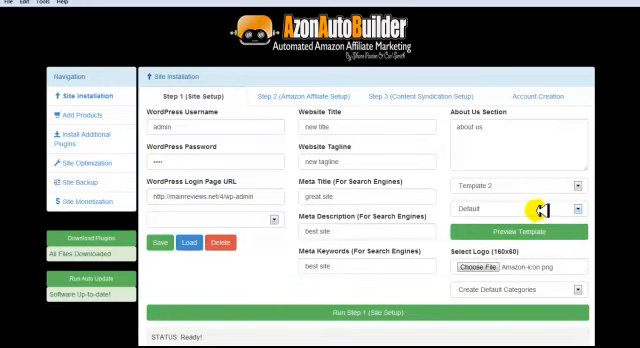
{"action": "mouse_move", "coordinate": [510, 270]}
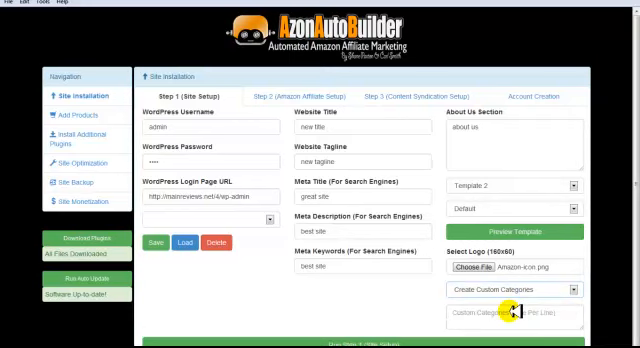
{"action": "left_click", "coordinate": [510, 292]}
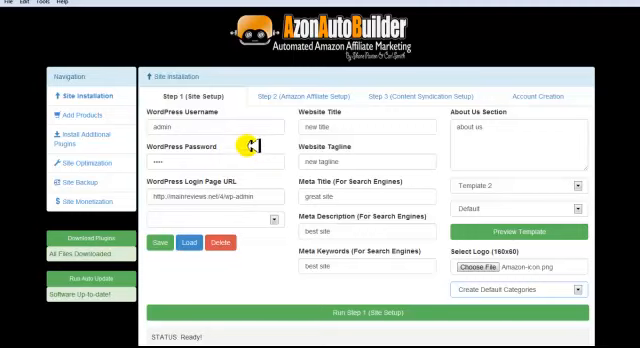
{"action": "mouse_move", "coordinate": [252, 138]}
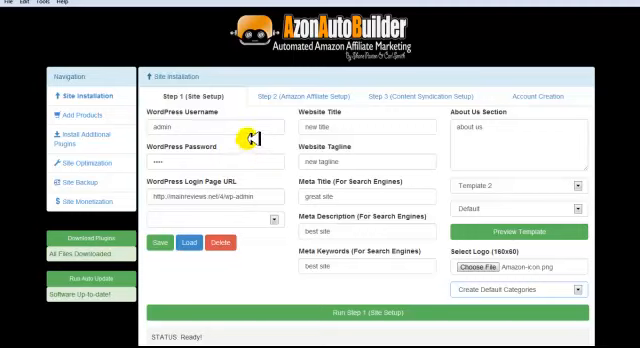
{"action": "mouse_move", "coordinate": [318, 316]}
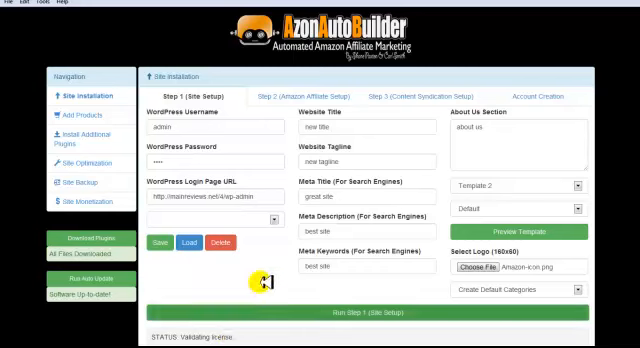
{"action": "mouse_move", "coordinate": [260, 276]}
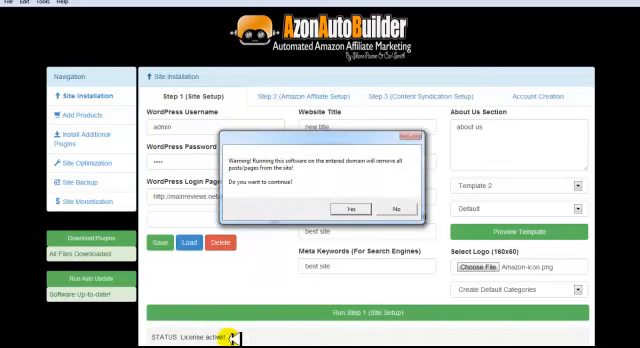
{"action": "mouse_move", "coordinate": [334, 188]}
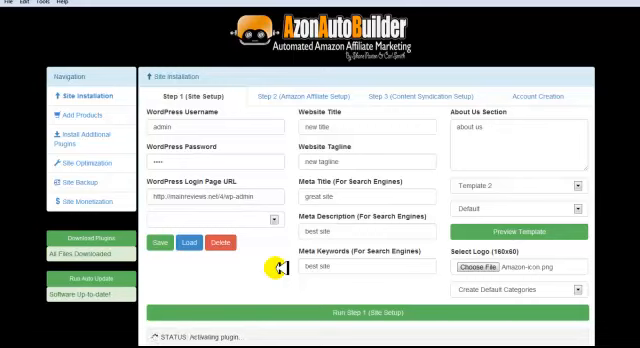
{"action": "mouse_move", "coordinate": [276, 268]}
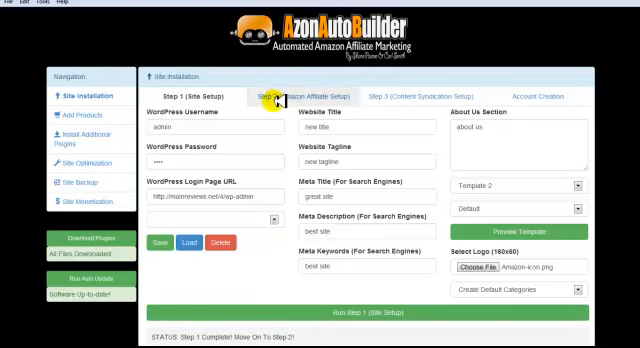
Run Step 2 with the Amazon access key, secret key and affiliate ID entered
{"action": "left_click", "coordinate": [300, 96]}
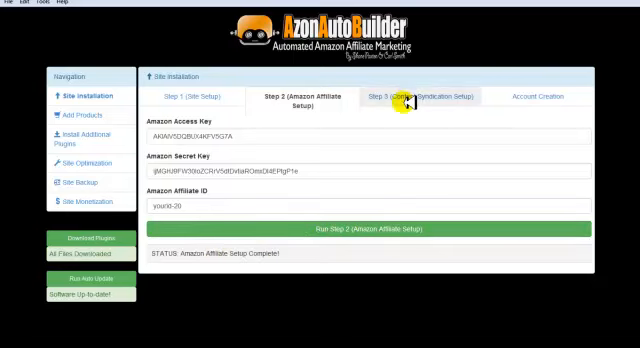
{"action": "left_click", "coordinate": [420, 104]}
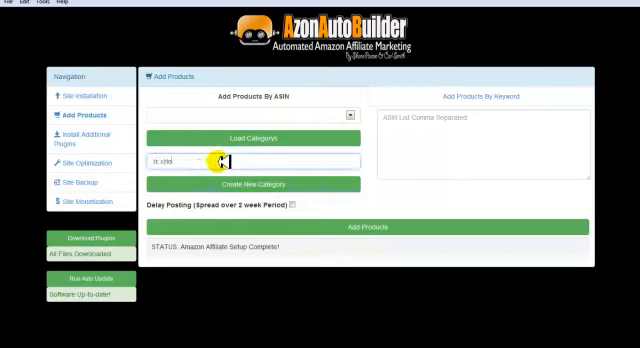
Name the new product category 'chopped' for the helicopter ASIN list
{"action": "type", "text": "chopped"}
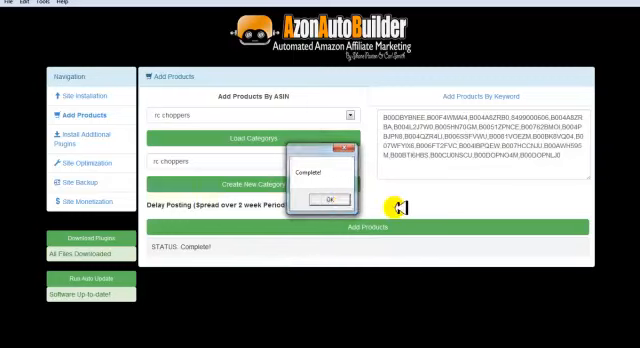
{"action": "left_click", "coordinate": [330, 200]}
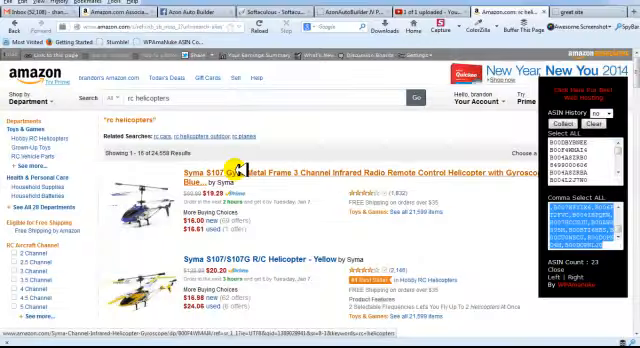
Scan the Amazon helicopter results and move on to the next results page
{"action": "scroll", "scroll_direction": "down", "scroll_amount": 3}
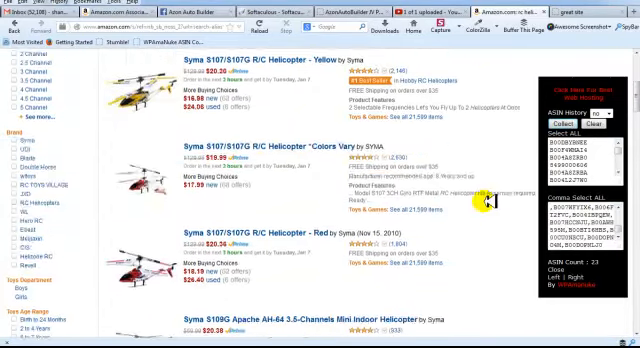
{"action": "scroll", "scroll_direction": "down", "scroll_amount": 3}
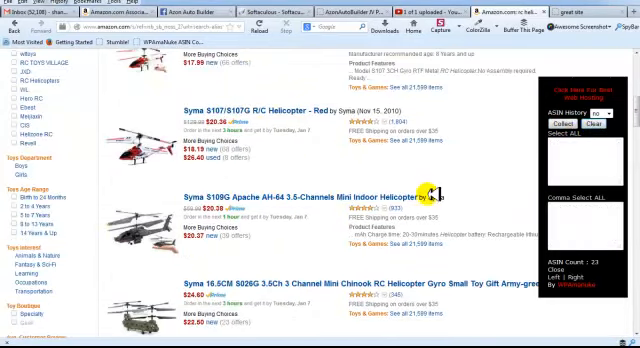
{"action": "scroll", "scroll_direction": "down", "scroll_amount": 3}
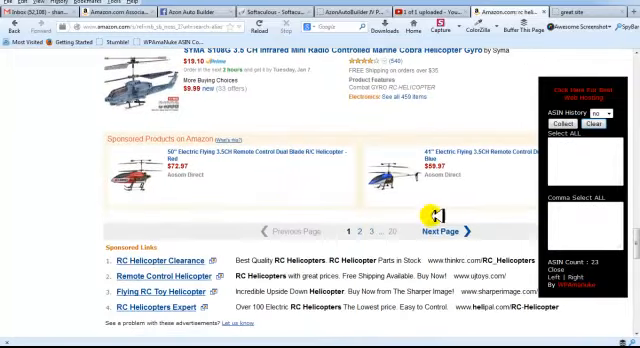
{"action": "left_click", "coordinate": [440, 204]}
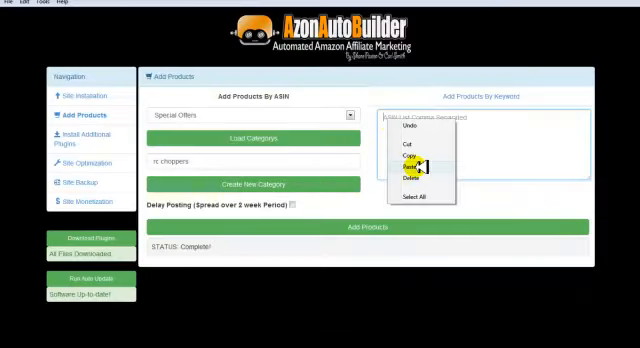
Paste the ASIN list under Special Offers, add the products, and browse them on the live site
{"action": "left_click", "coordinate": [412, 164]}
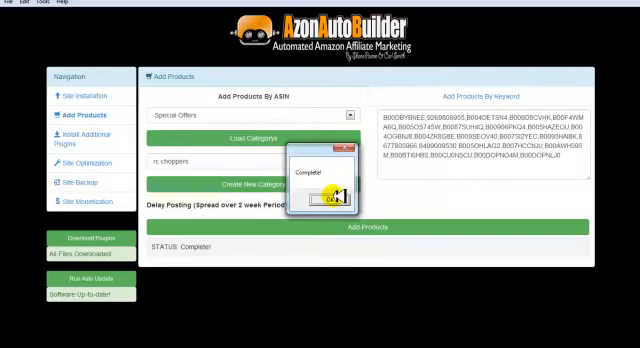
{"action": "left_click", "coordinate": [332, 196]}
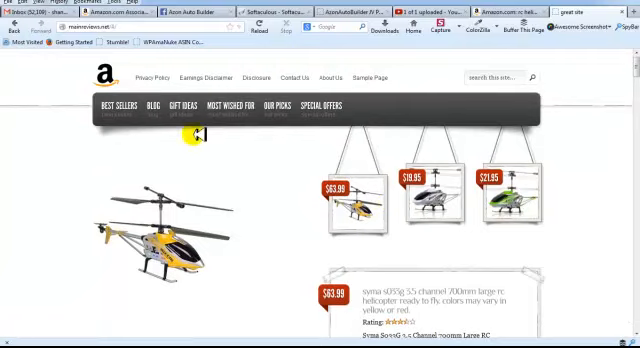
{"action": "scroll", "scroll_direction": "down", "scroll_amount": 3}
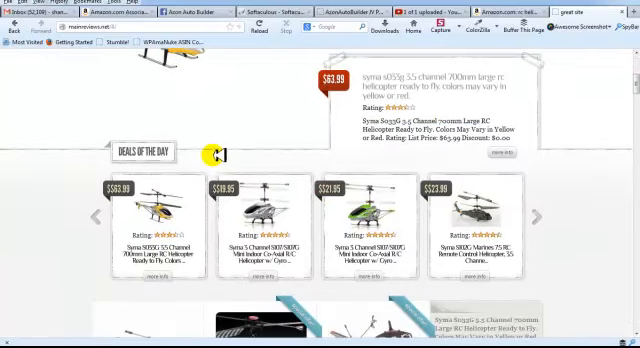